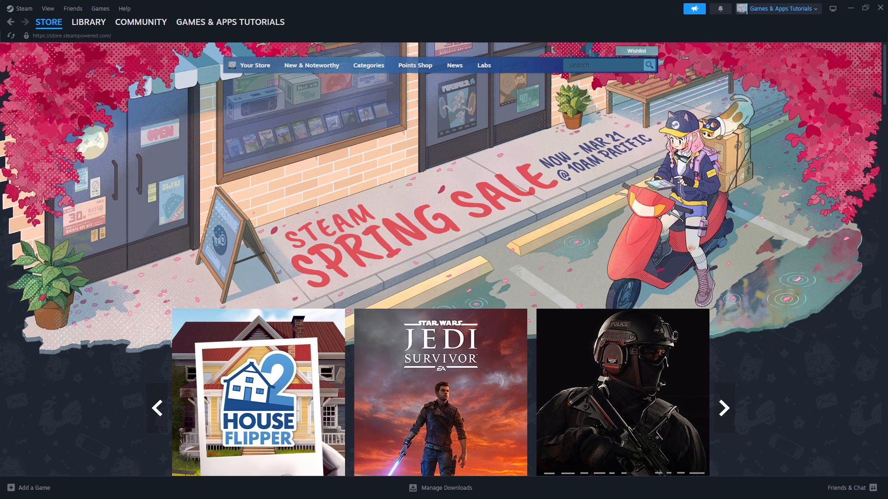
{"action": "mouse_move", "coordinate": [214, 120]}
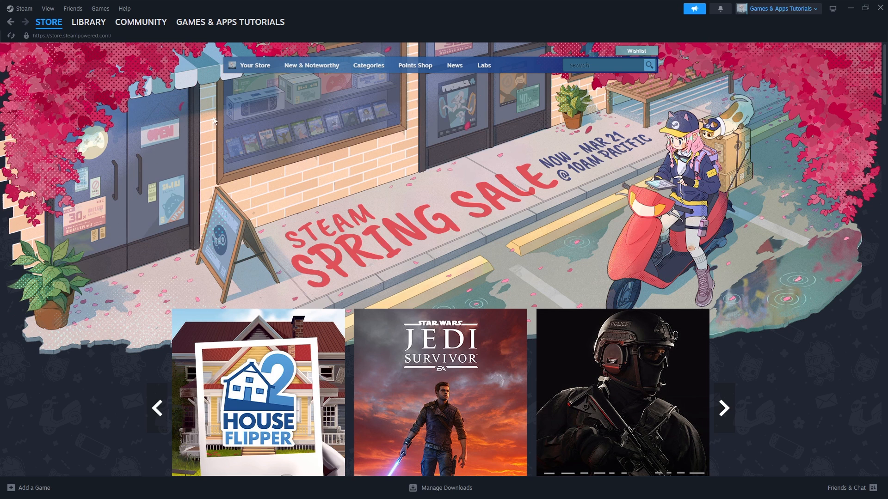
Set Client Beta Participation to Steam Families Beta on the Interface settings page
{"action": "left_click", "coordinate": [24, 7]}
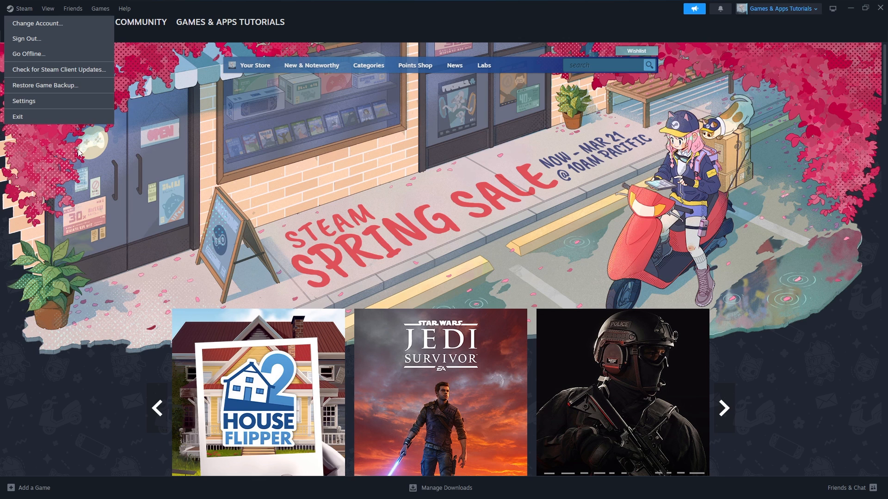
{"action": "left_click", "coordinate": [23, 101]}
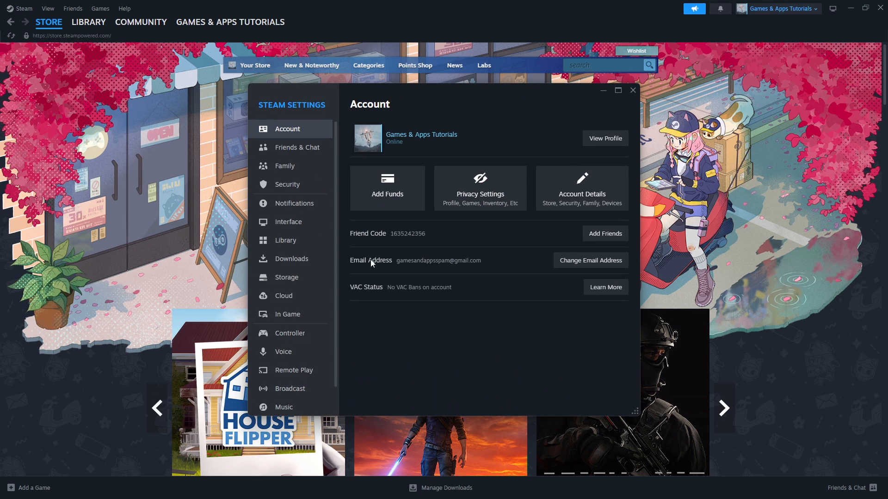
{"action": "left_click", "coordinate": [288, 221]}
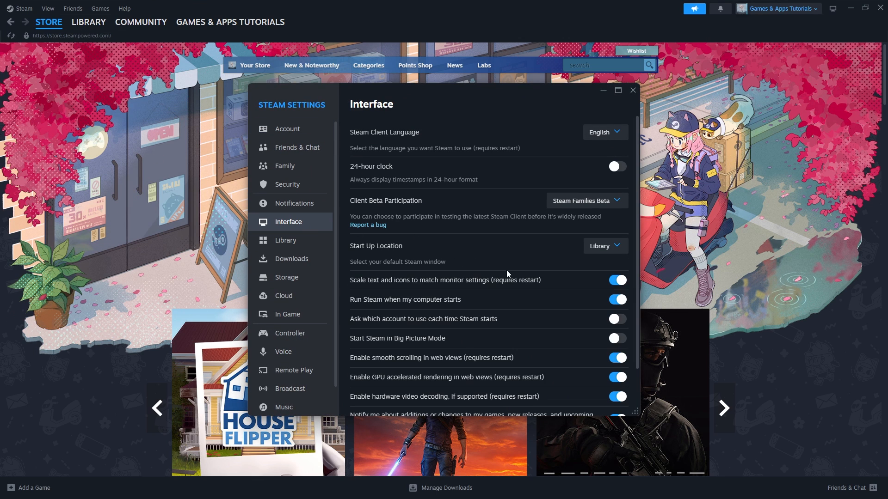
{"action": "mouse_move", "coordinate": [426, 214]}
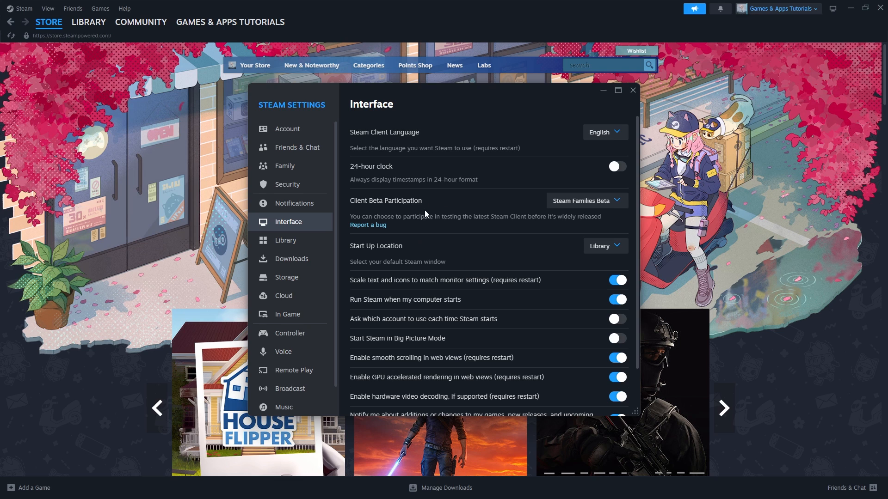
{"action": "left_click", "coordinate": [586, 200]}
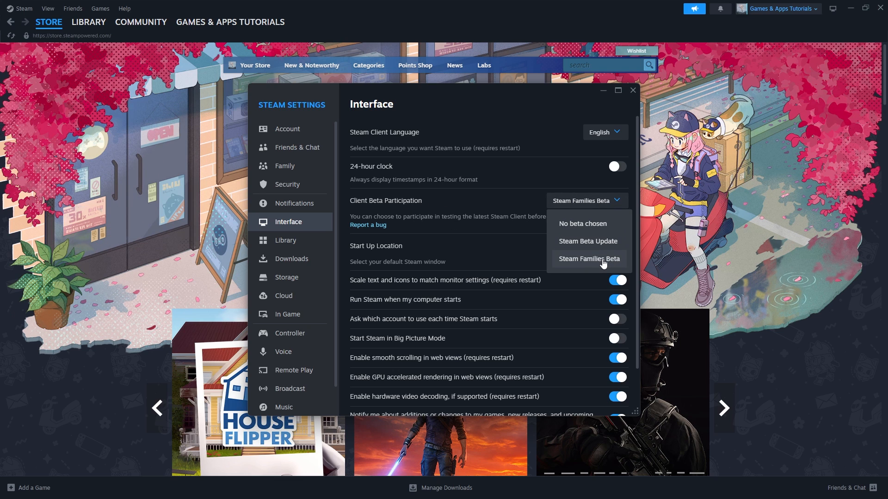
{"action": "mouse_move", "coordinate": [587, 244]}
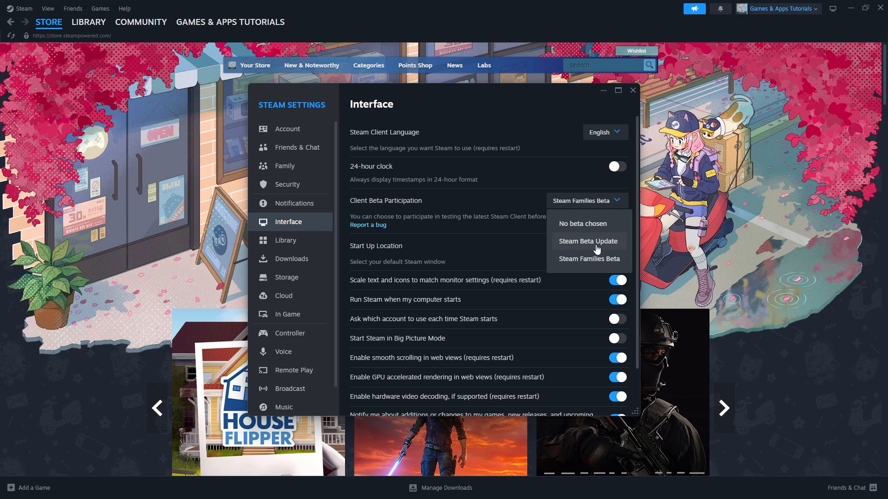
{"action": "mouse_move", "coordinate": [608, 267]}
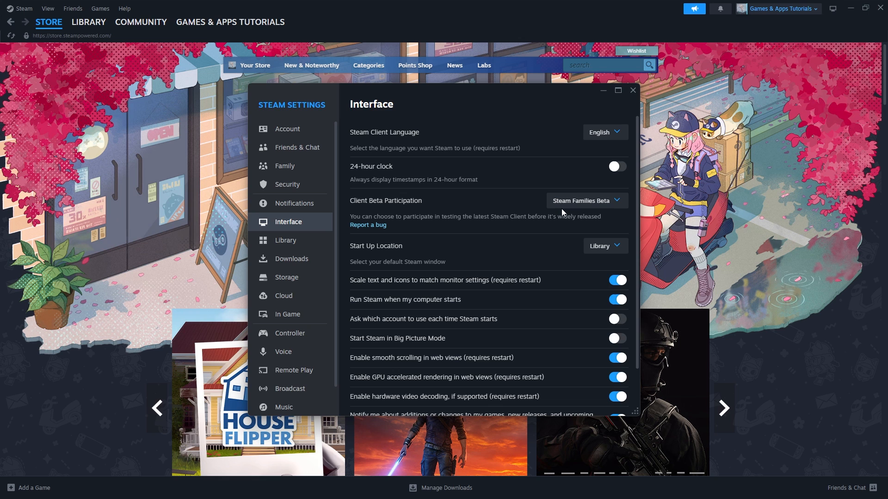
{"action": "mouse_move", "coordinate": [600, 226]}
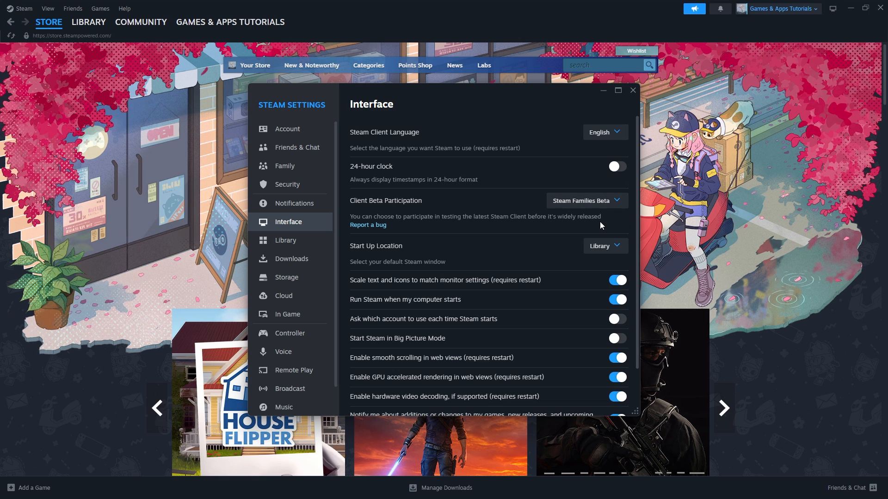
Create a family named 'My Mates' from Family Management on the account page
{"action": "left_click", "coordinate": [633, 90]}
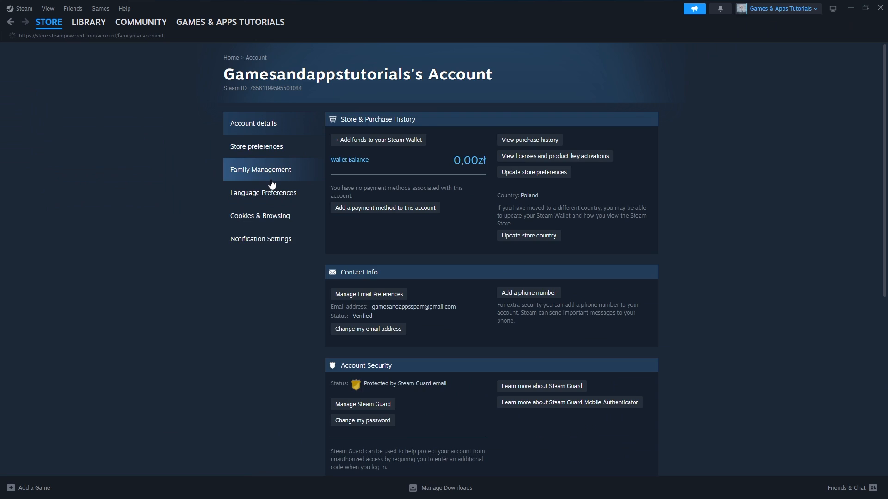
{"action": "left_click", "coordinate": [260, 170]}
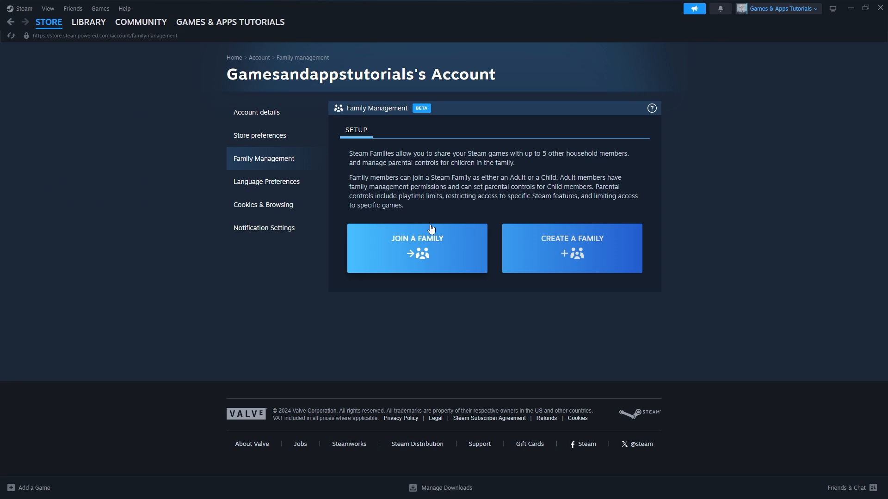
{"action": "mouse_move", "coordinate": [393, 326]}
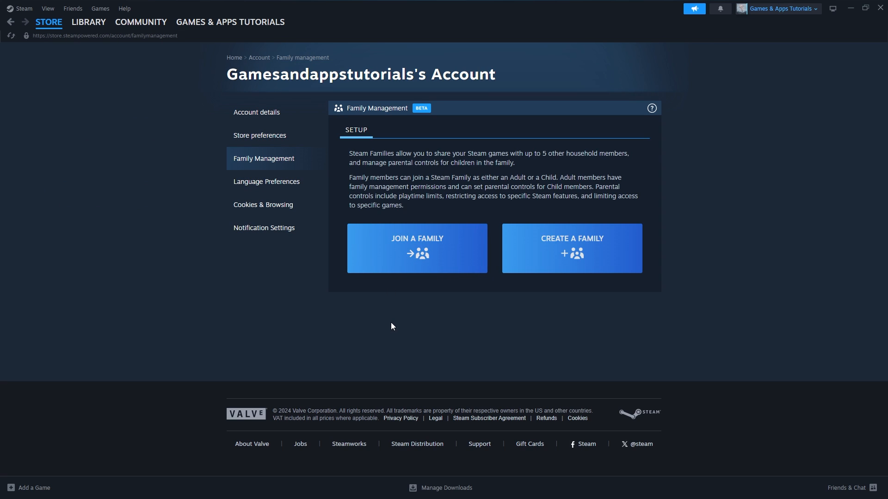
{"action": "mouse_move", "coordinate": [580, 260]}
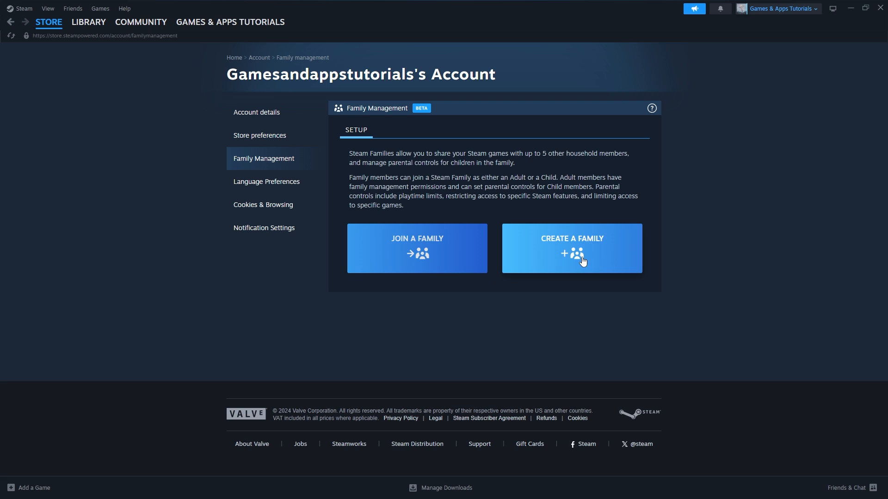
{"action": "mouse_move", "coordinate": [575, 260]}
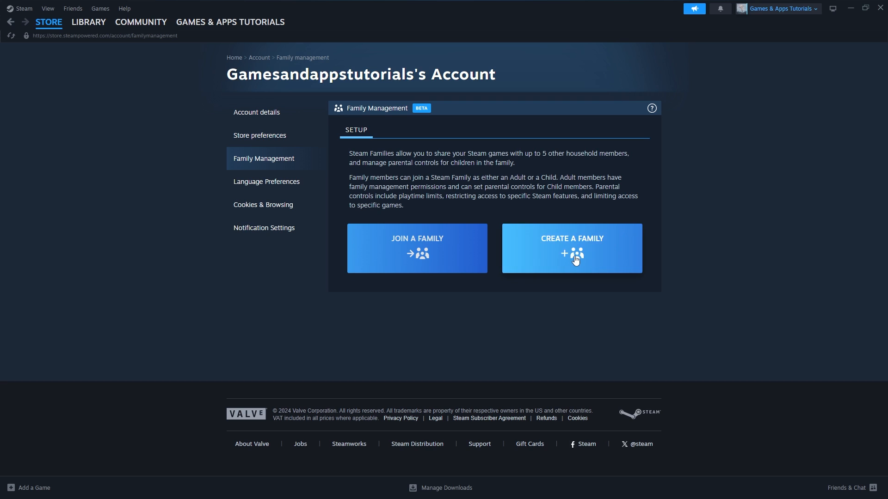
{"action": "left_click", "coordinate": [571, 249]}
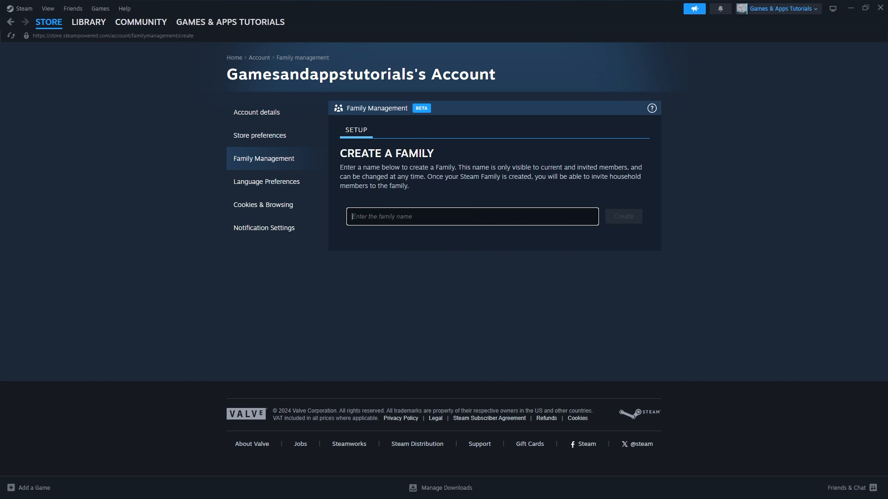
{"action": "type", "text": "My Mates"}
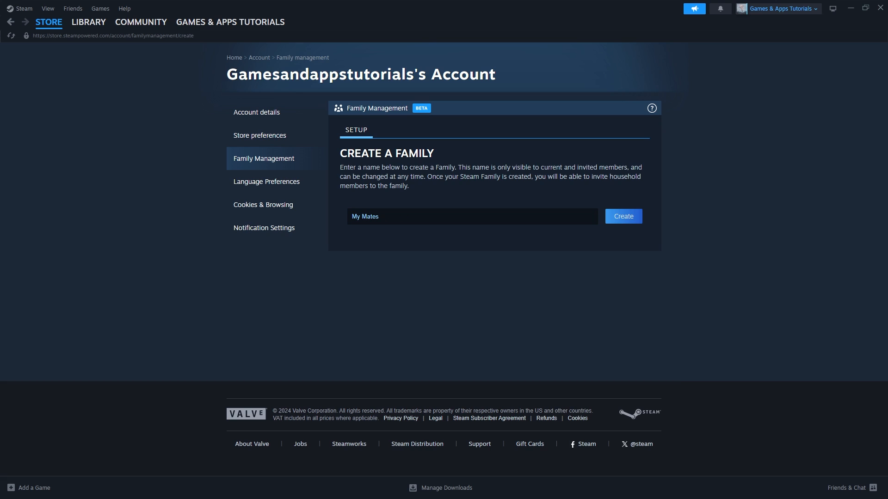
{"action": "left_click", "coordinate": [623, 216]}
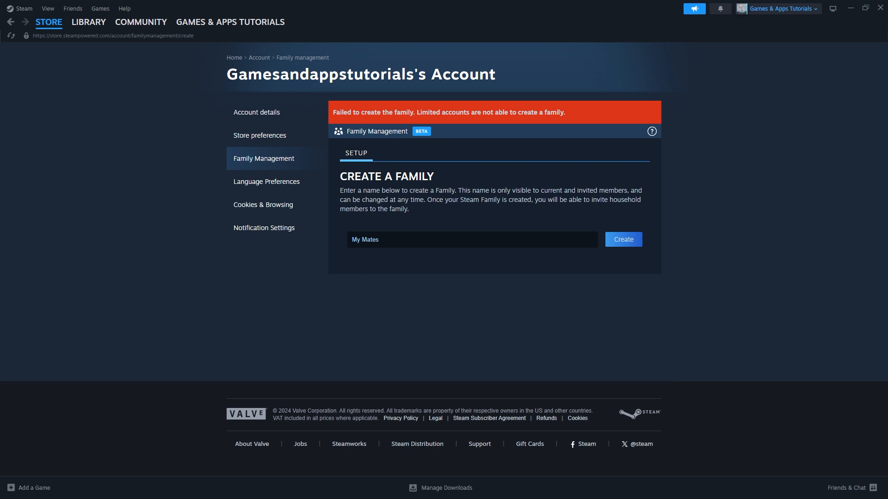
{"action": "mouse_move", "coordinate": [570, 356]}
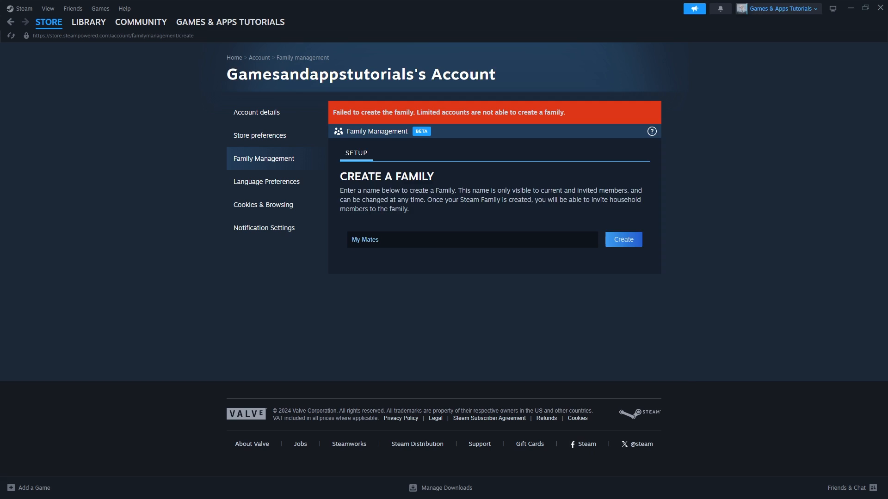
Pick a friend to invite, view the Adult/Child role options, then show the family library
{"action": "left_click", "coordinate": [622, 239]}
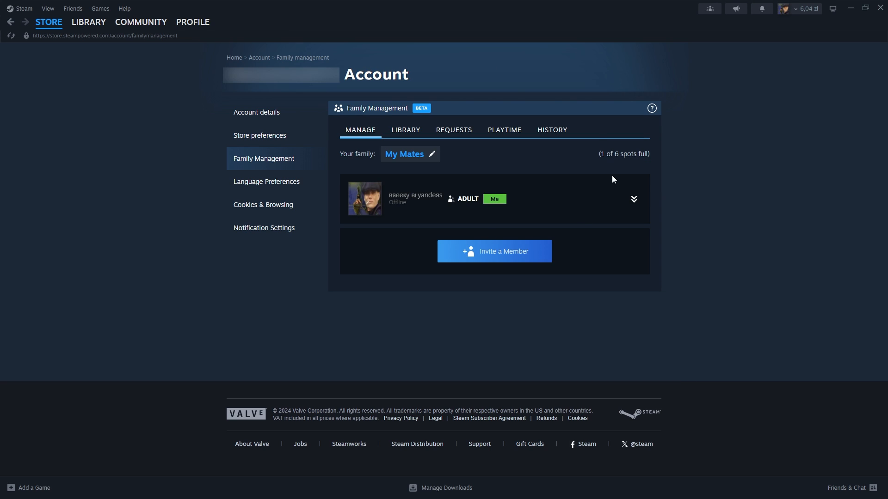
{"action": "mouse_move", "coordinate": [425, 192]}
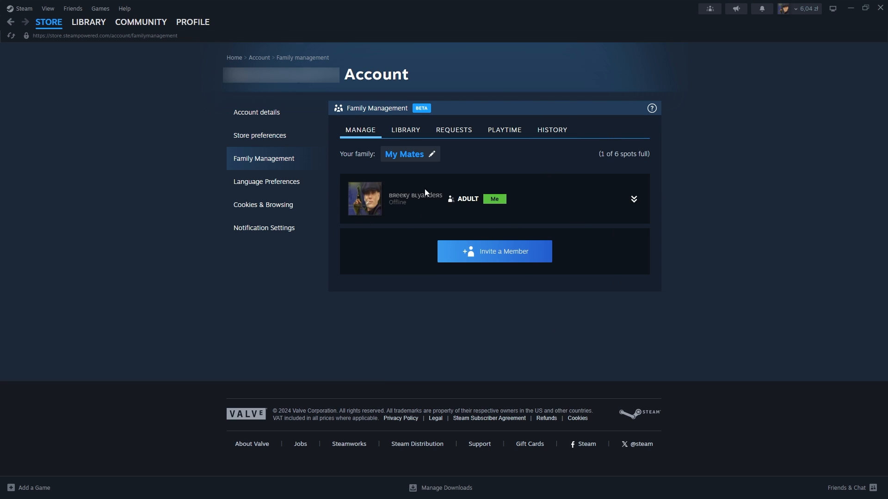
{"action": "mouse_move", "coordinate": [496, 259]}
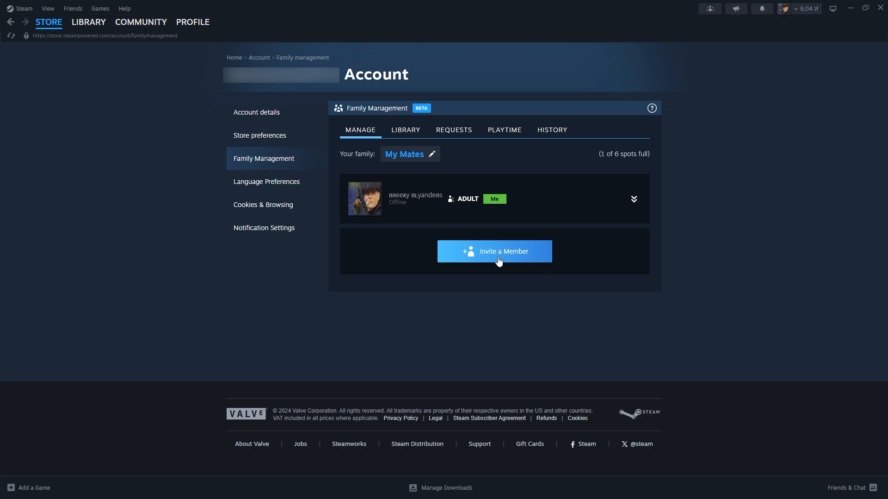
{"action": "left_click", "coordinate": [494, 251]}
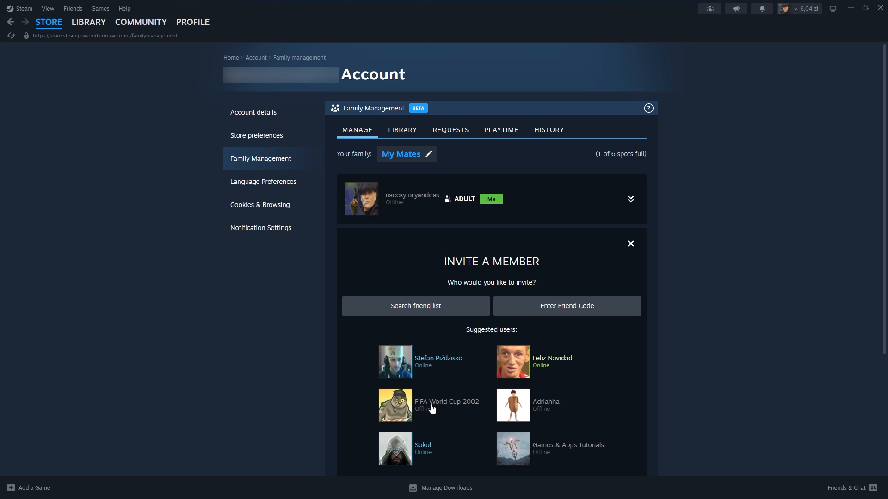
{"action": "left_click", "coordinate": [431, 405]}
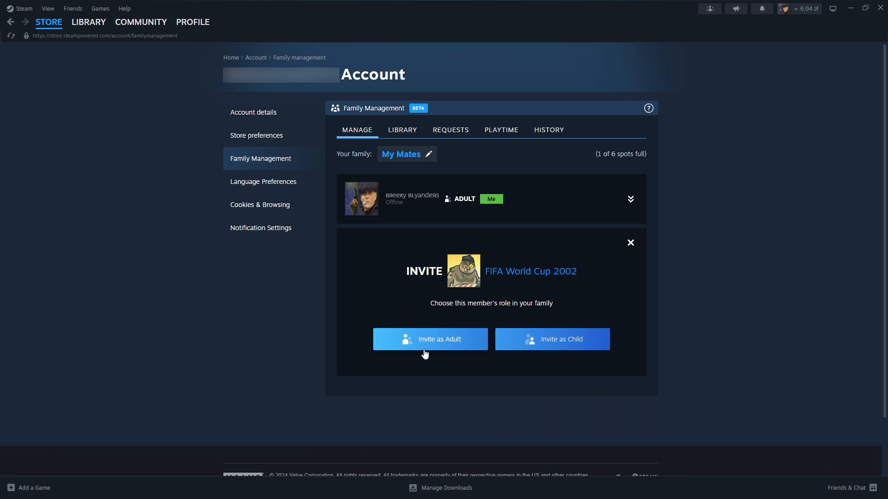
{"action": "mouse_move", "coordinate": [563, 354]}
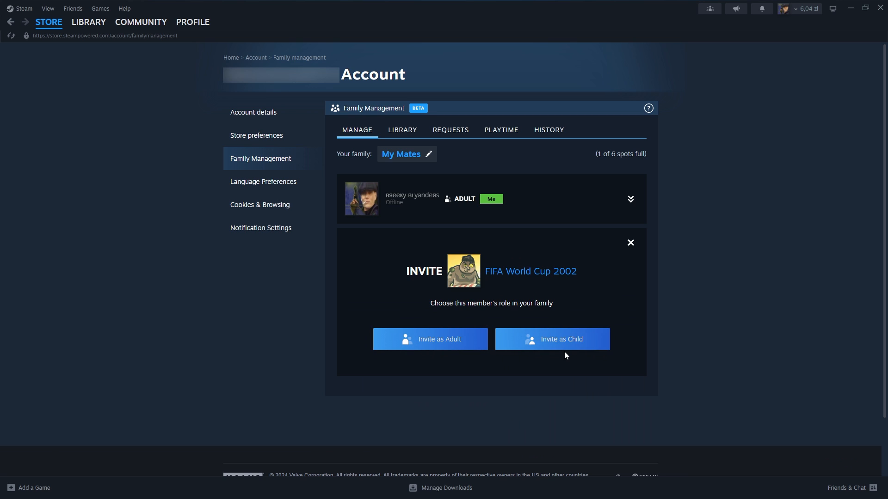
{"action": "left_click", "coordinate": [402, 129]}
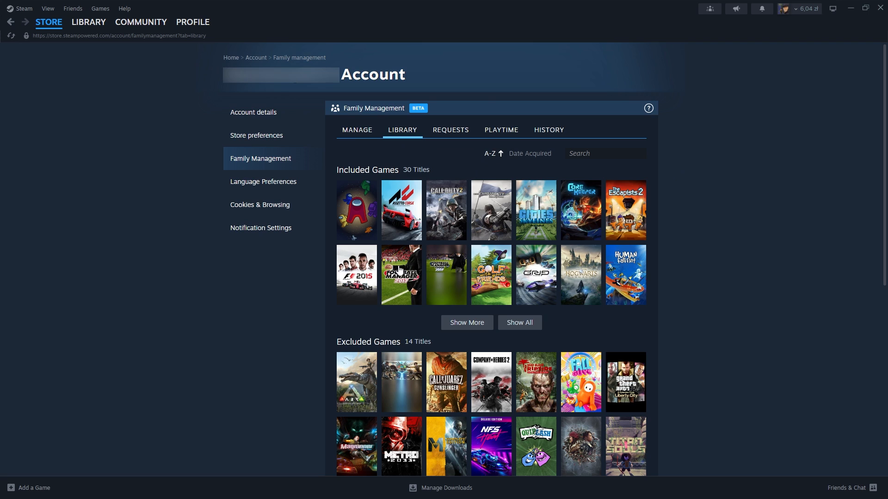
{"action": "mouse_move", "coordinate": [466, 322]}
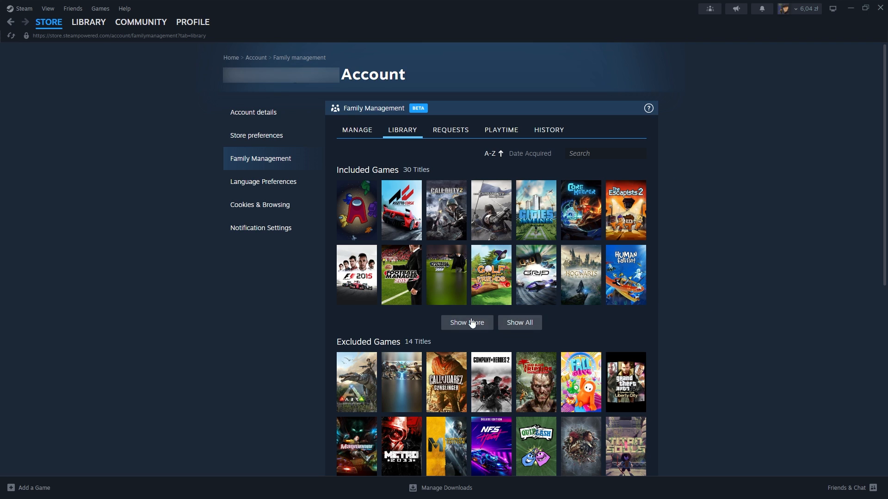
Review the family's Requests, Playtime and History tabs
{"action": "left_click", "coordinate": [450, 129]}
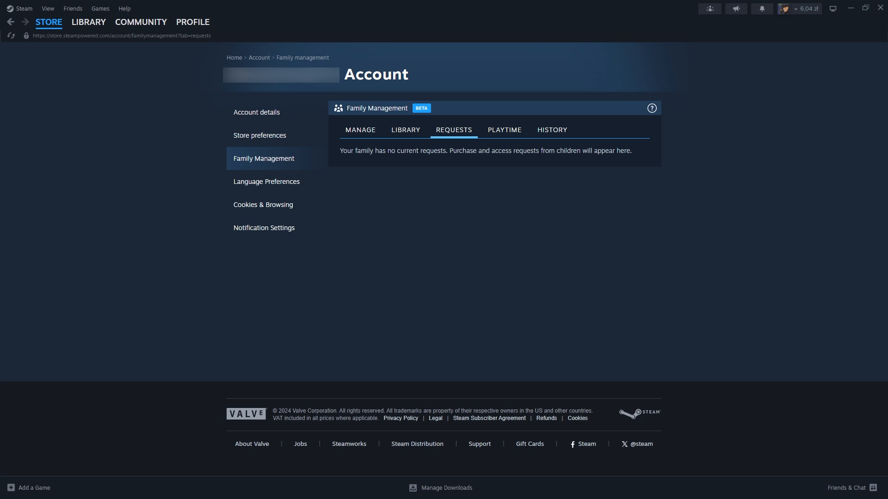
{"action": "left_click", "coordinate": [504, 129]}
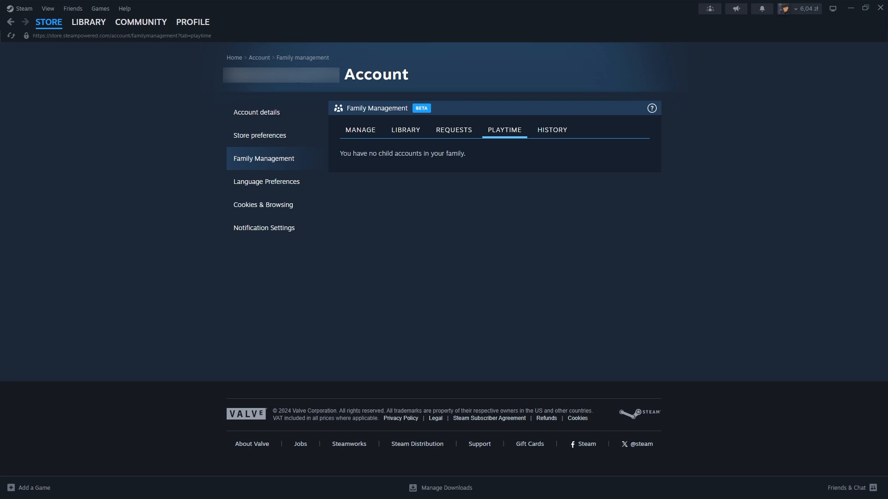
{"action": "left_click", "coordinate": [550, 130]}
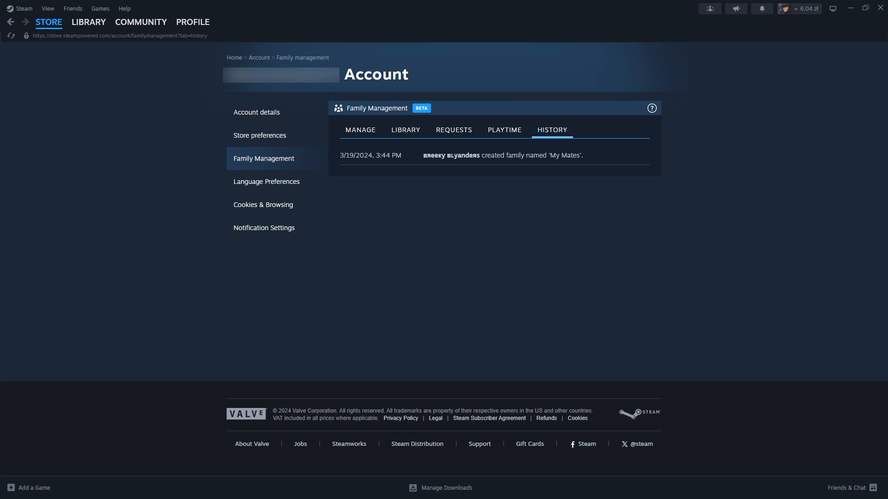
Expand your own member card under Manage, then view the shared game library
{"action": "left_click", "coordinate": [360, 129]}
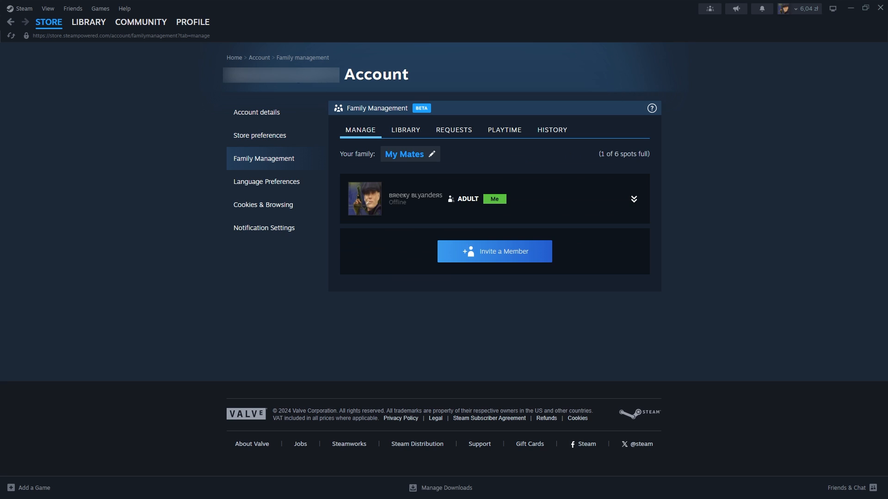
{"action": "mouse_move", "coordinate": [634, 199]}
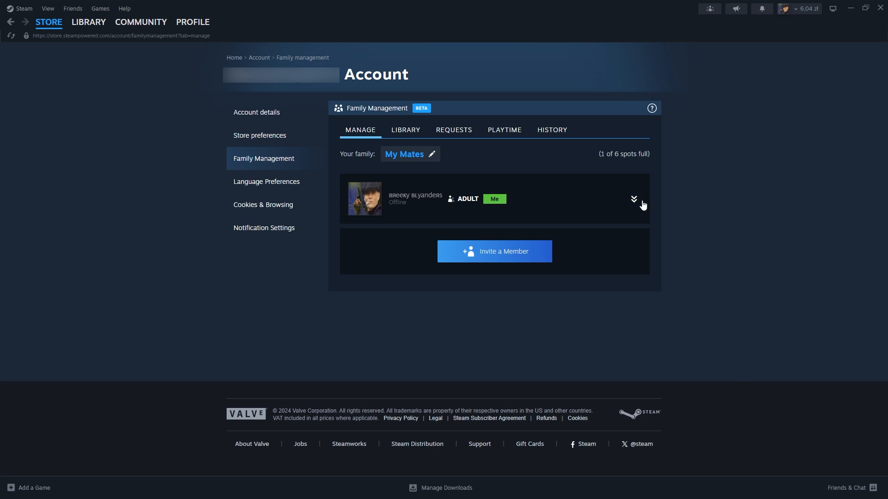
{"action": "left_click", "coordinate": [633, 199]}
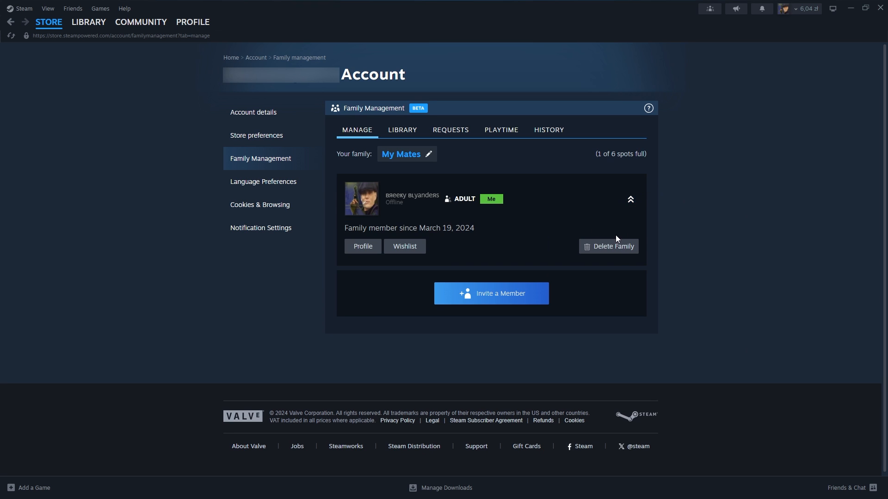
{"action": "left_click", "coordinate": [402, 130]}
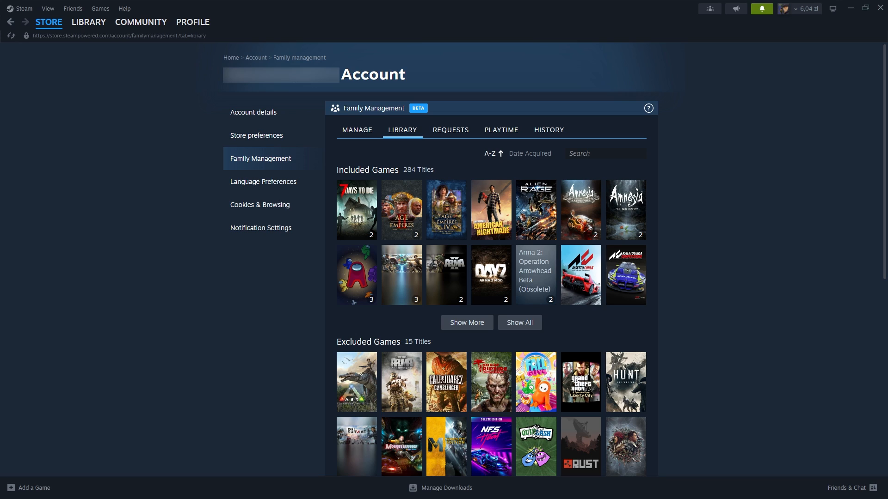
{"action": "mouse_move", "coordinate": [338, 276]}
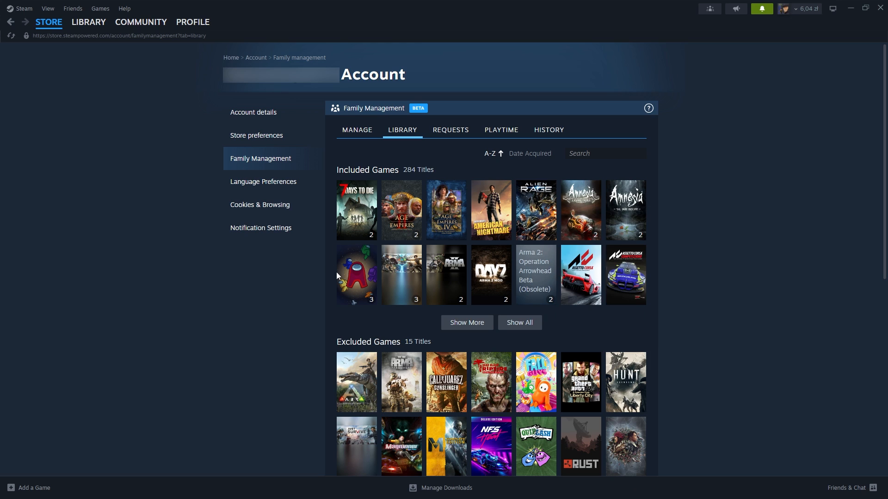
{"action": "mouse_move", "coordinate": [563, 300]}
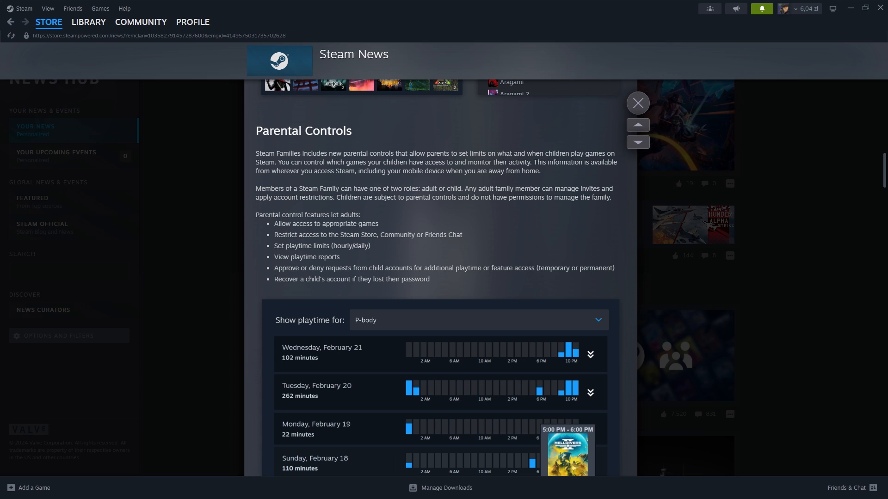
{"action": "mouse_move", "coordinate": [366, 232]}
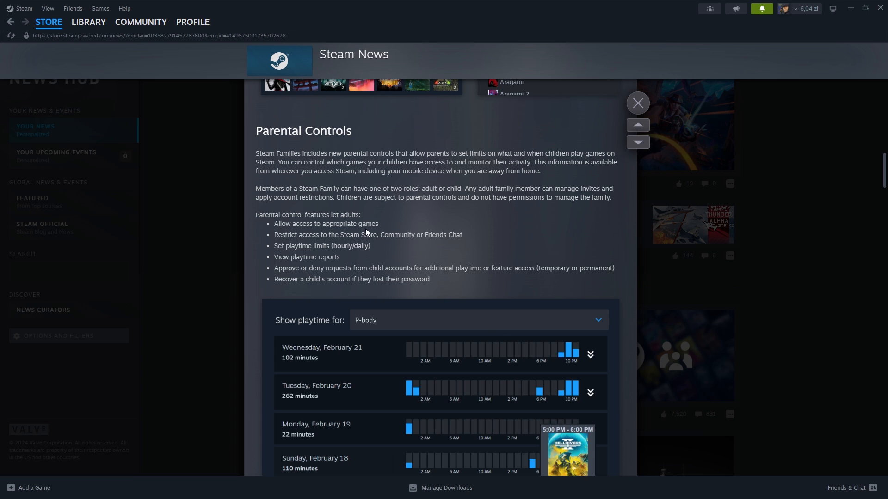
{"action": "mouse_move", "coordinate": [321, 186]}
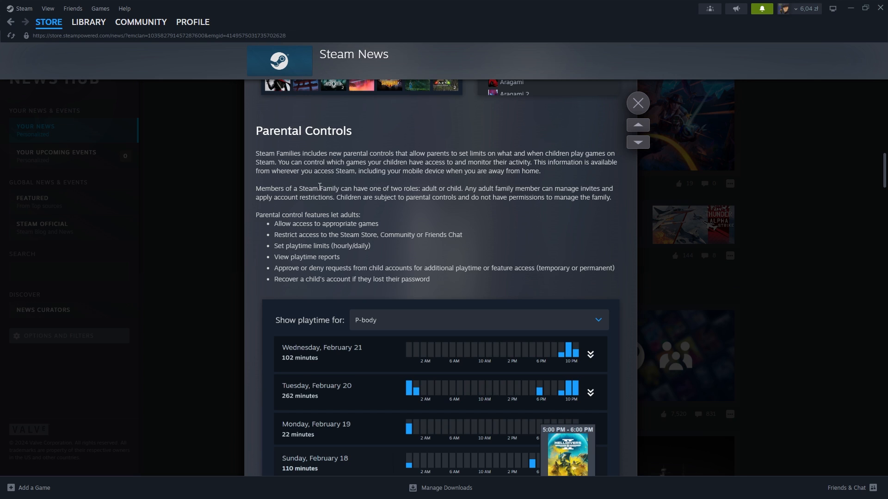
{"action": "mouse_move", "coordinate": [267, 6]}
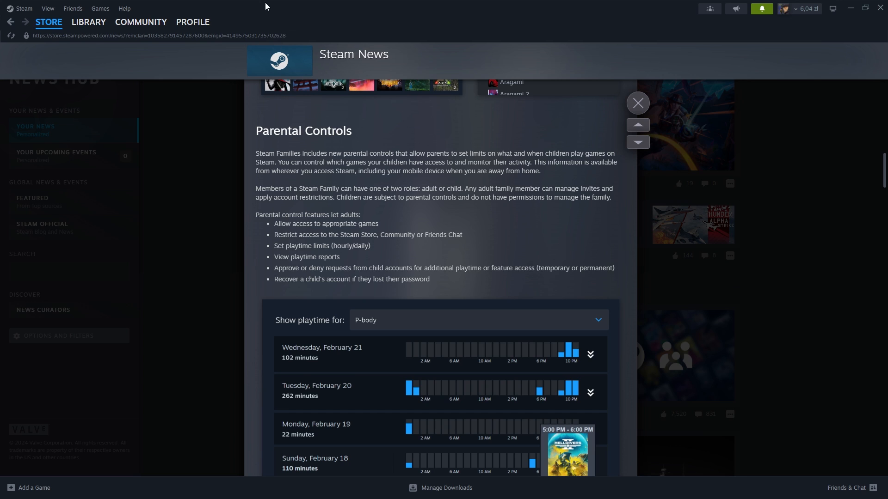
Scroll past the article's Parental Controls to child purchase requests, then close it
{"action": "scroll", "scroll_direction": "down", "scroll_amount": 3}
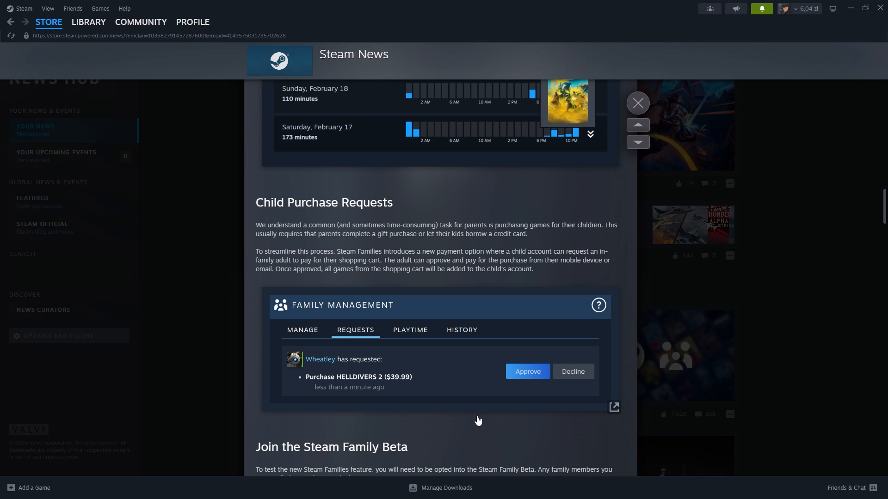
{"action": "left_click", "coordinate": [48, 21]}
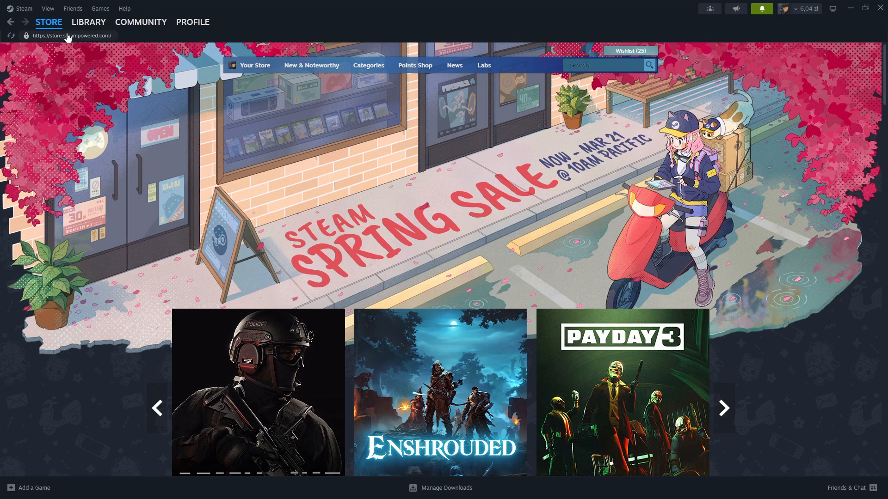
Open 'Introducing Steam Families' from the Store News hub and scroll through it
{"action": "left_click", "coordinate": [49, 22]}
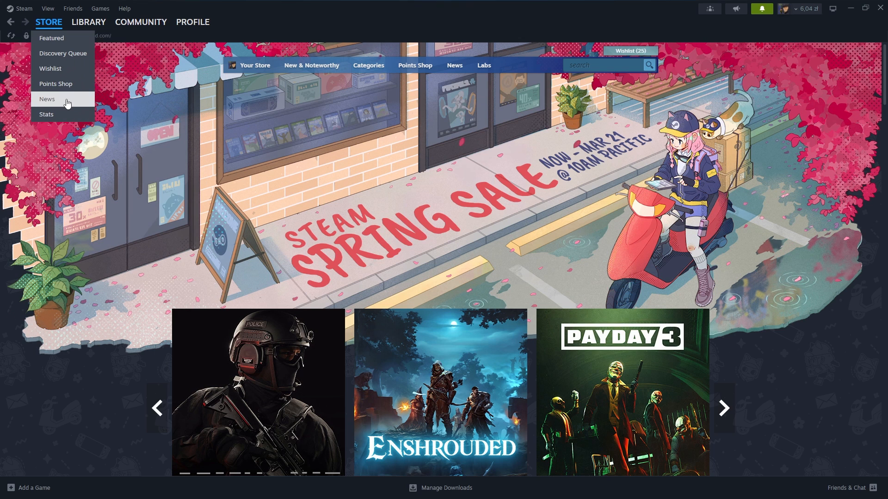
{"action": "left_click", "coordinate": [47, 99]}
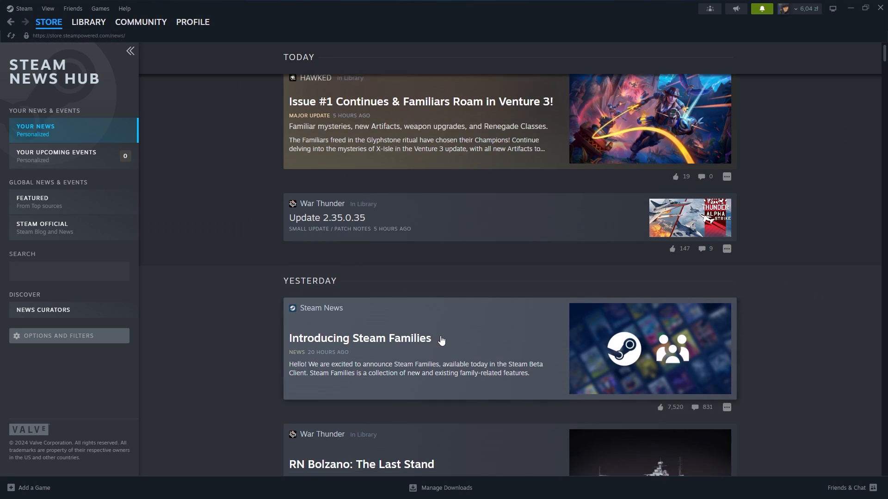
{"action": "left_click", "coordinate": [358, 338]}
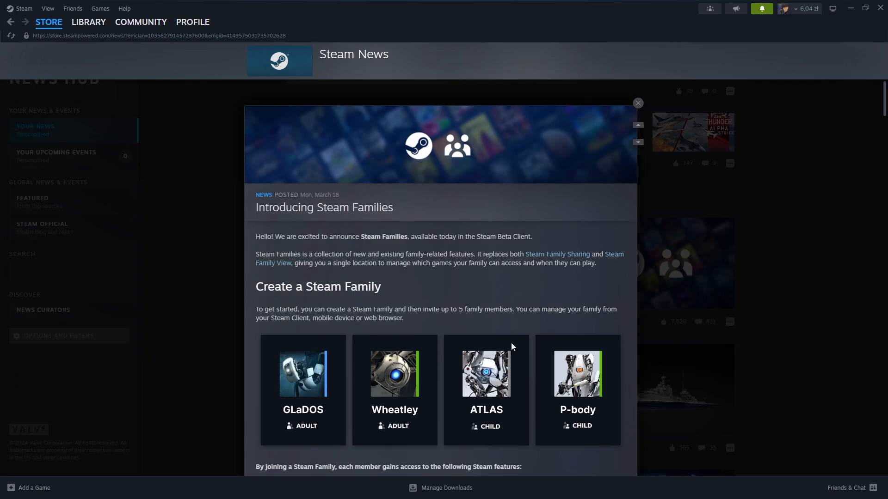
{"action": "scroll", "scroll_direction": "down", "scroll_amount": 3}
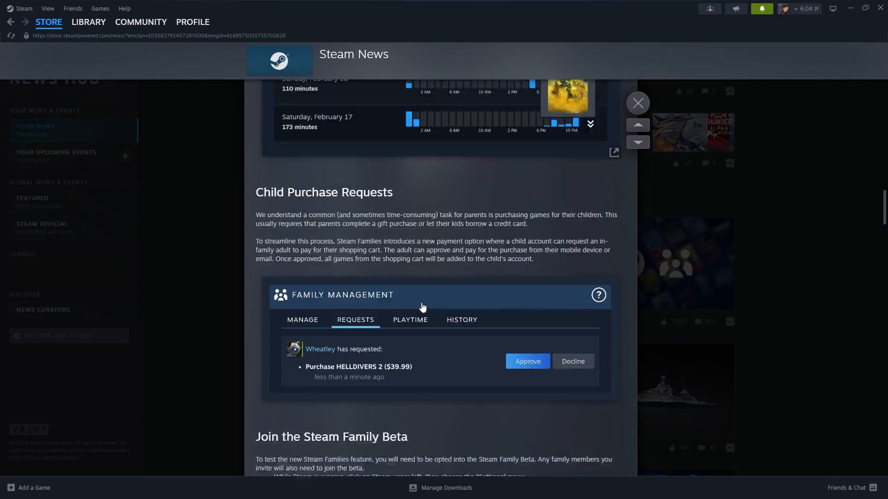
{"action": "scroll", "scroll_direction": "down", "scroll_amount": 3}
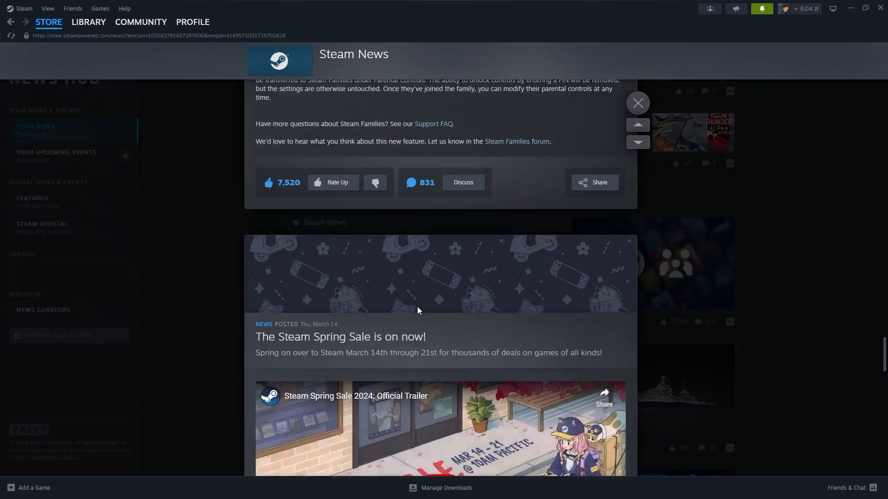